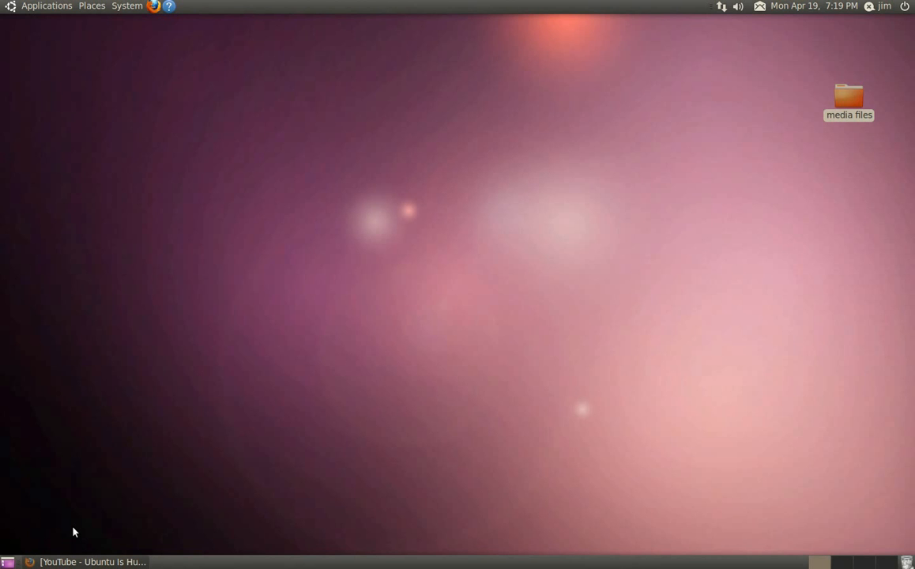
{"action": "mouse_move", "coordinate": [75, 561]}
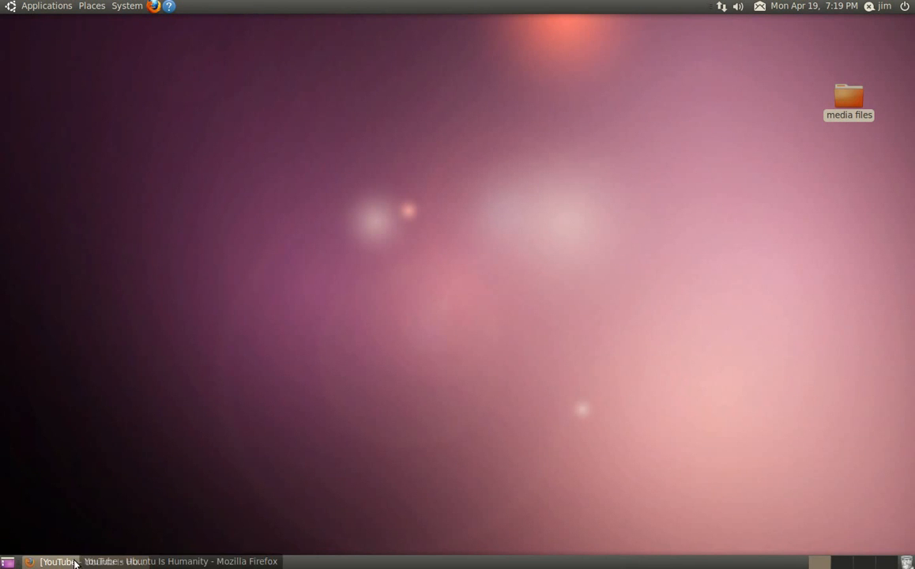
Restore Firefox and view the time.gov clock page, which reports missing plugins
{"action": "left_click", "coordinate": [71, 561]}
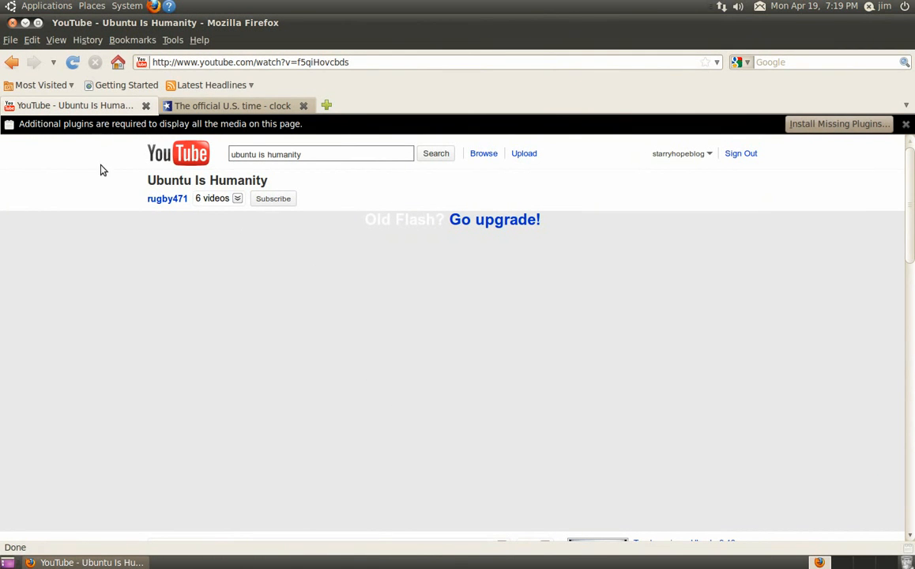
{"action": "mouse_move", "coordinate": [225, 169]}
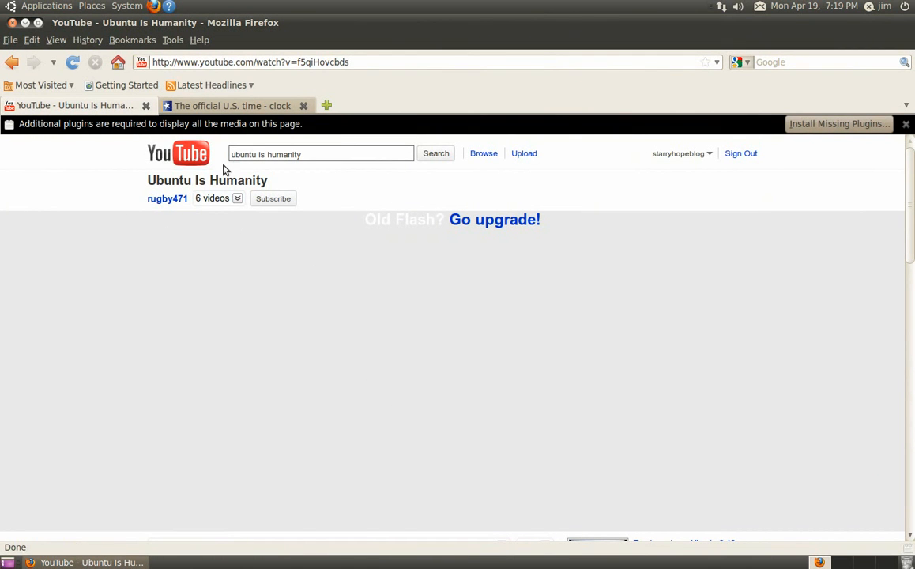
{"action": "mouse_move", "coordinate": [280, 135]}
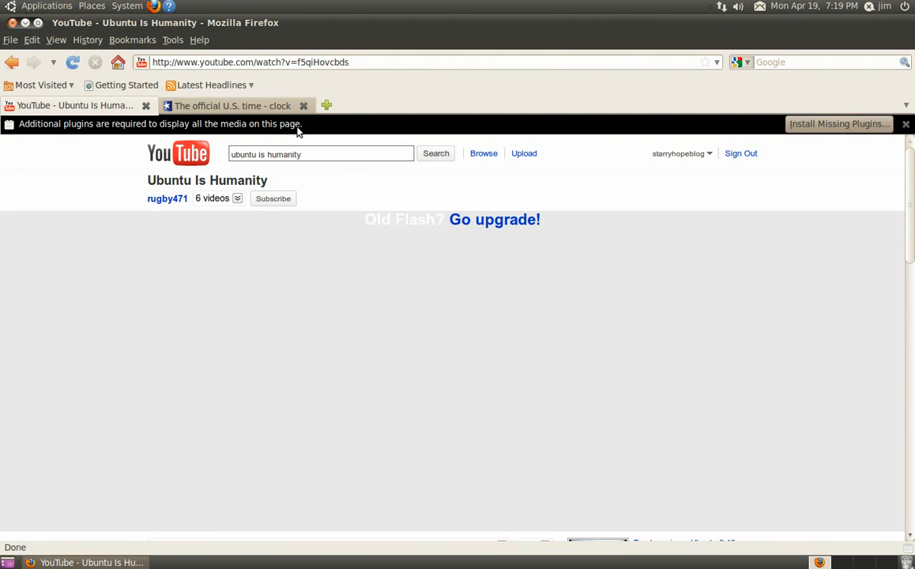
{"action": "mouse_move", "coordinate": [220, 106]}
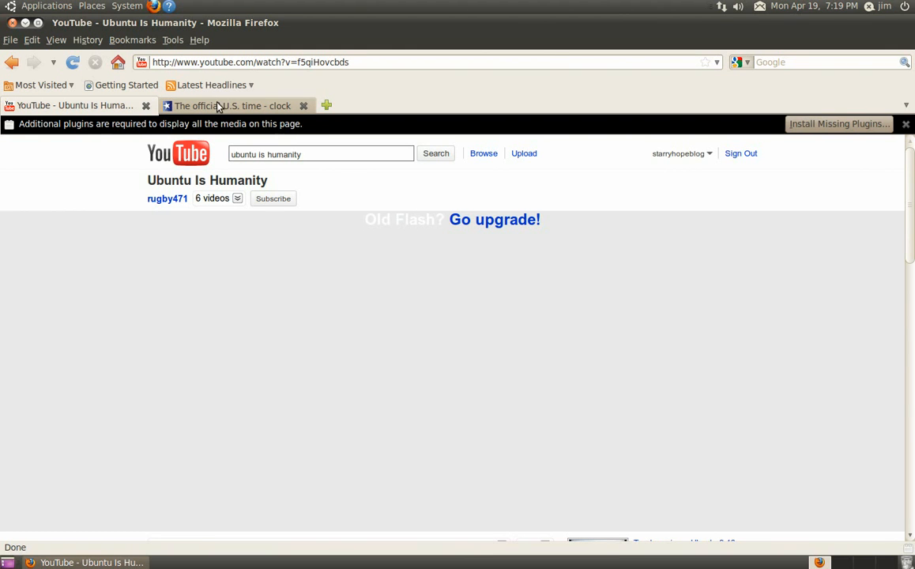
{"action": "left_click", "coordinate": [229, 105]}
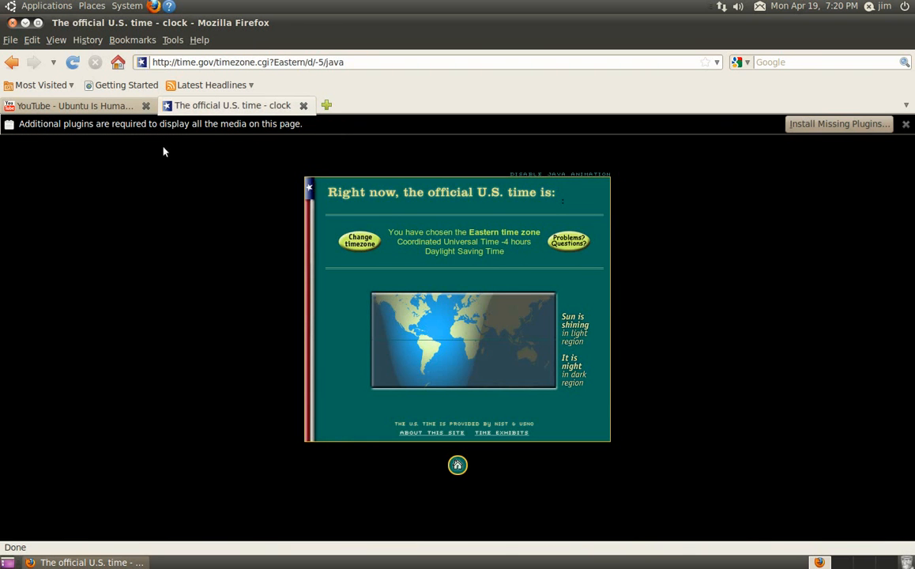
{"action": "mouse_move", "coordinate": [131, 137]}
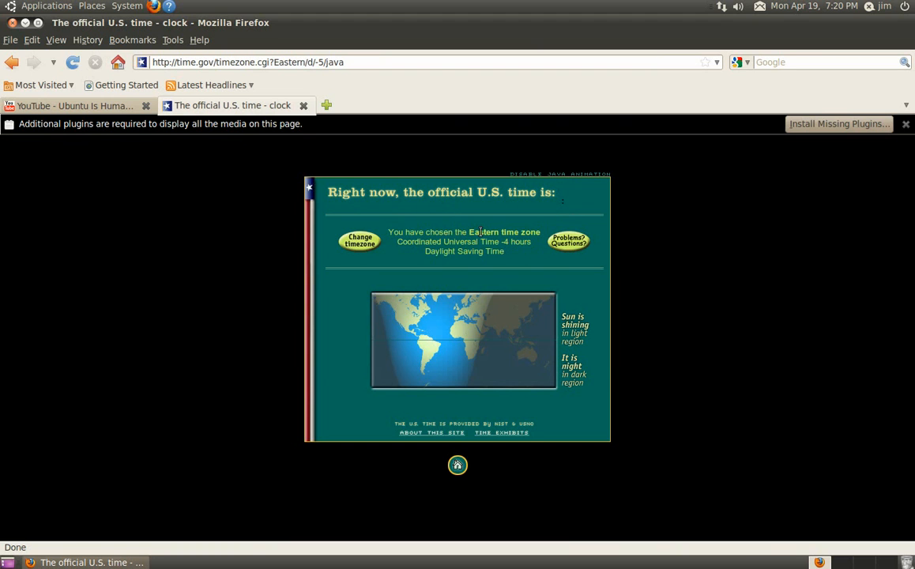
{"action": "mouse_move", "coordinate": [387, 219]}
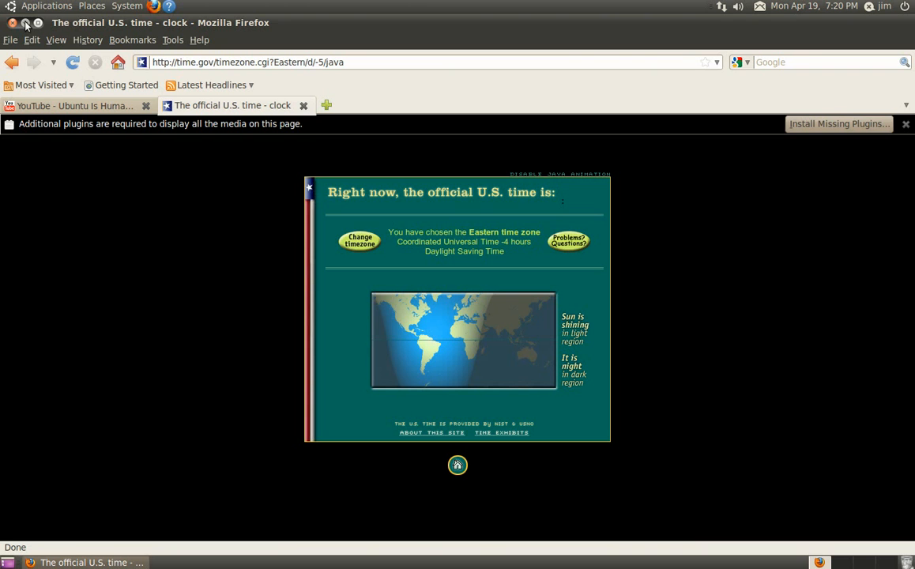
Play UbuntuIsHumanity.ogv from the media files folder successfully
{"action": "left_click", "coordinate": [13, 22]}
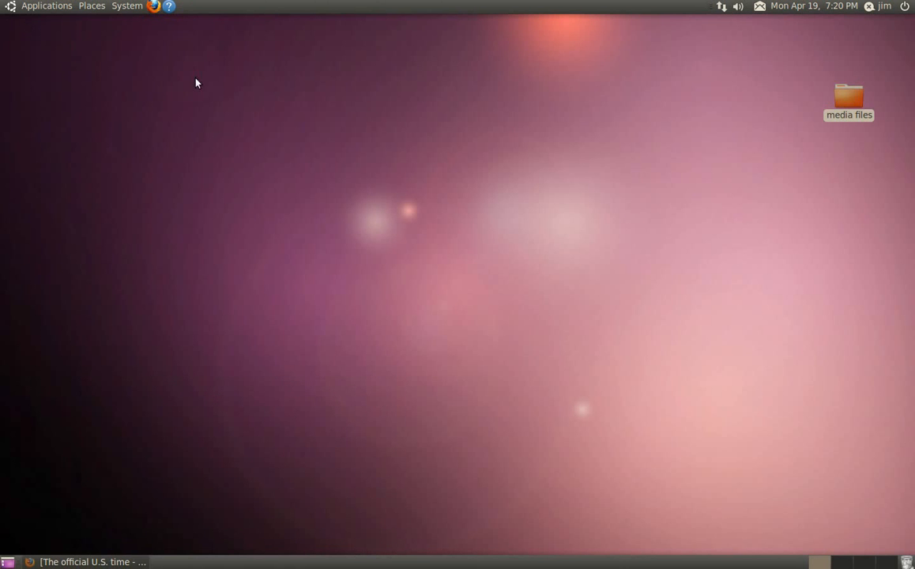
{"action": "double_click", "coordinate": [849, 98]}
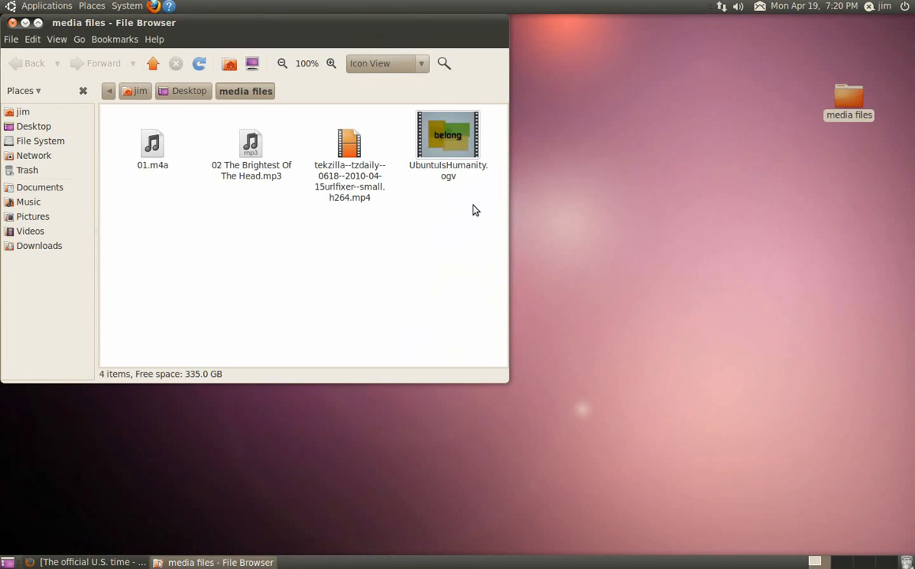
{"action": "double_click", "coordinate": [448, 142]}
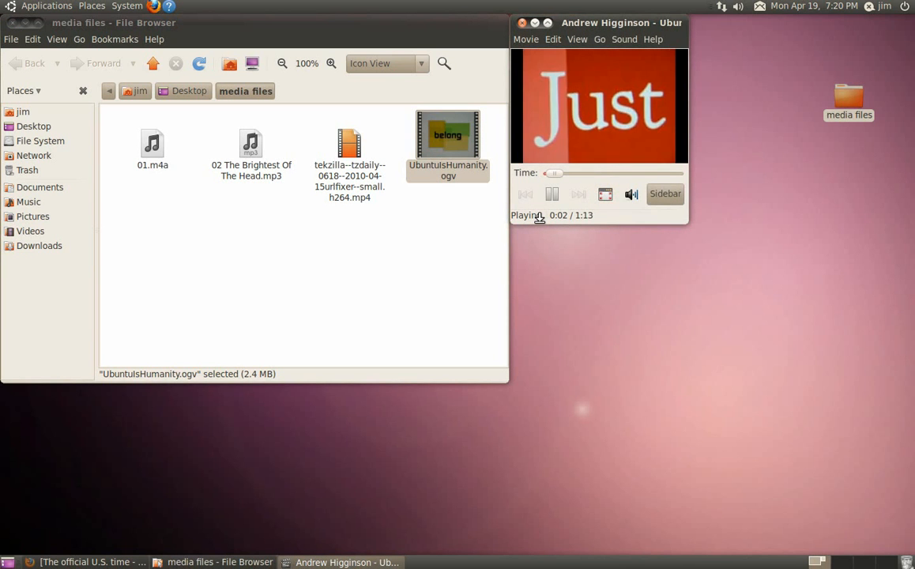
{"action": "left_click", "coordinate": [522, 22]}
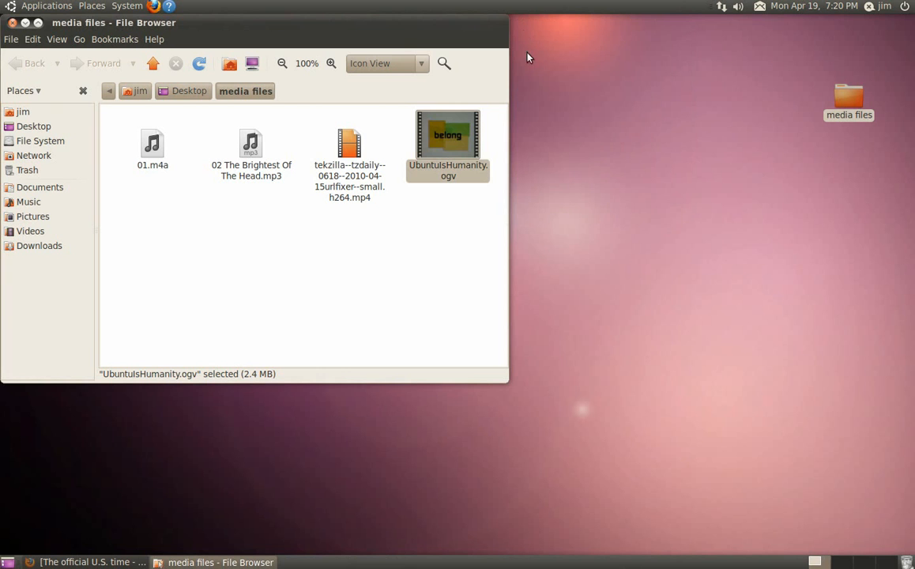
Try the tekzilla MP4 and decline the missing-plugin search
{"action": "double_click", "coordinate": [349, 144]}
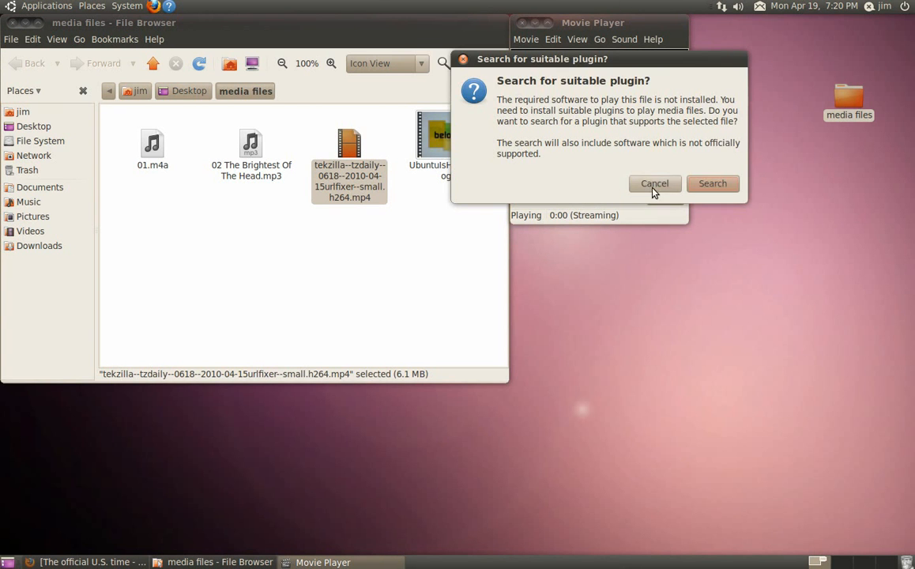
{"action": "left_click", "coordinate": [654, 183]}
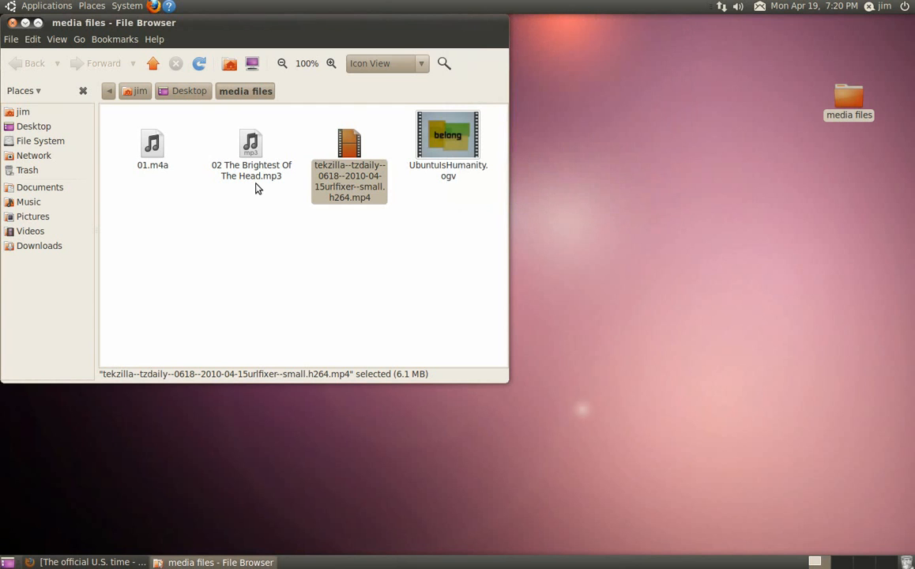
{"action": "mouse_move", "coordinate": [172, 181]}
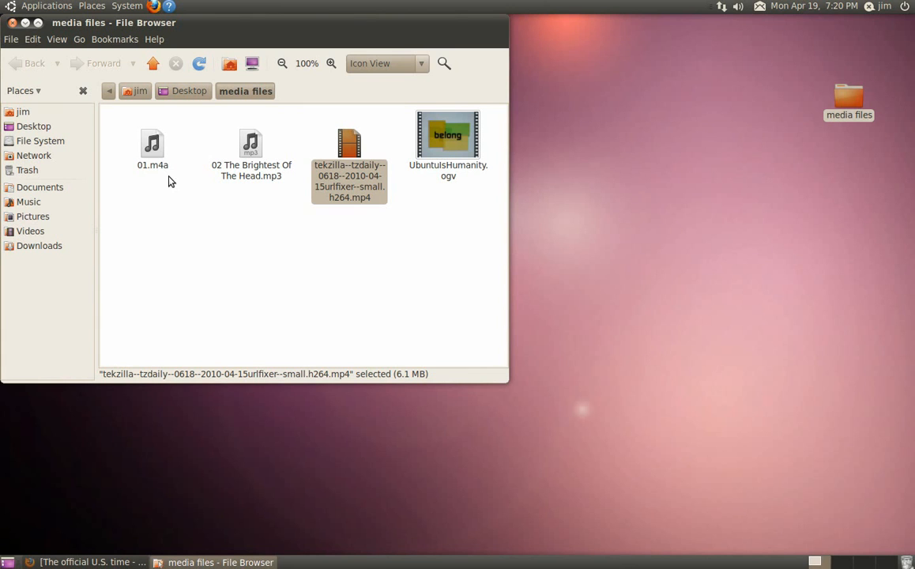
{"action": "mouse_move", "coordinate": [14, 40]}
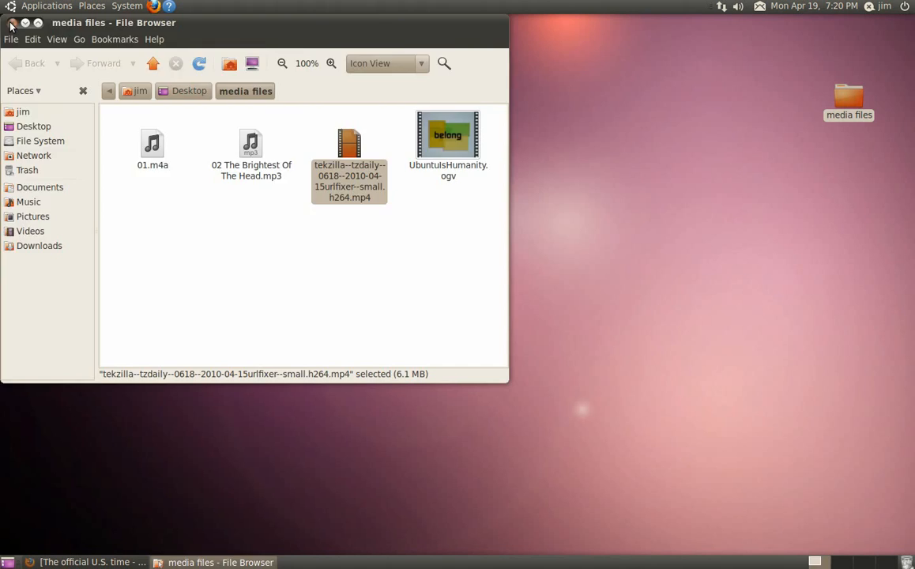
Launch Ubuntu Software Center and search for 'ubuntu restricted'
{"action": "left_click", "coordinate": [38, 22]}
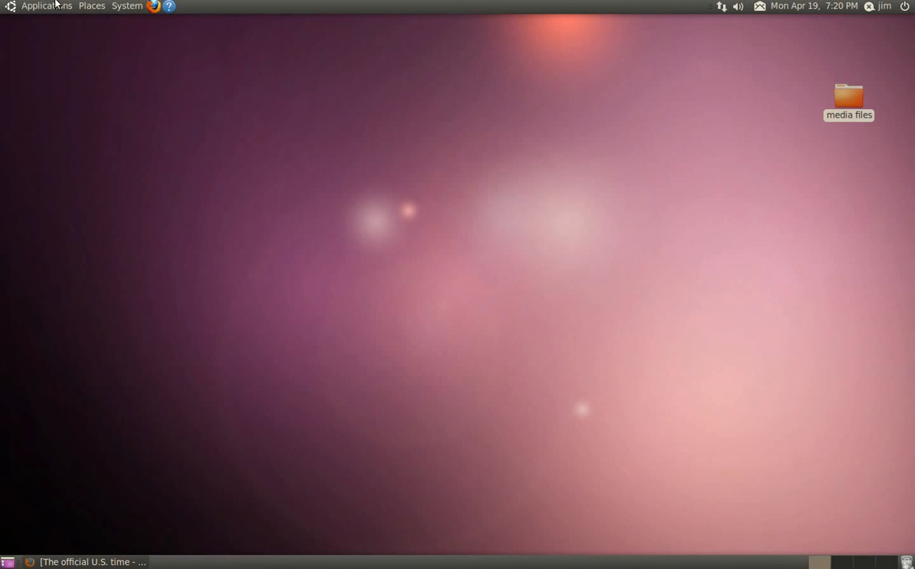
{"action": "left_click", "coordinate": [46, 5]}
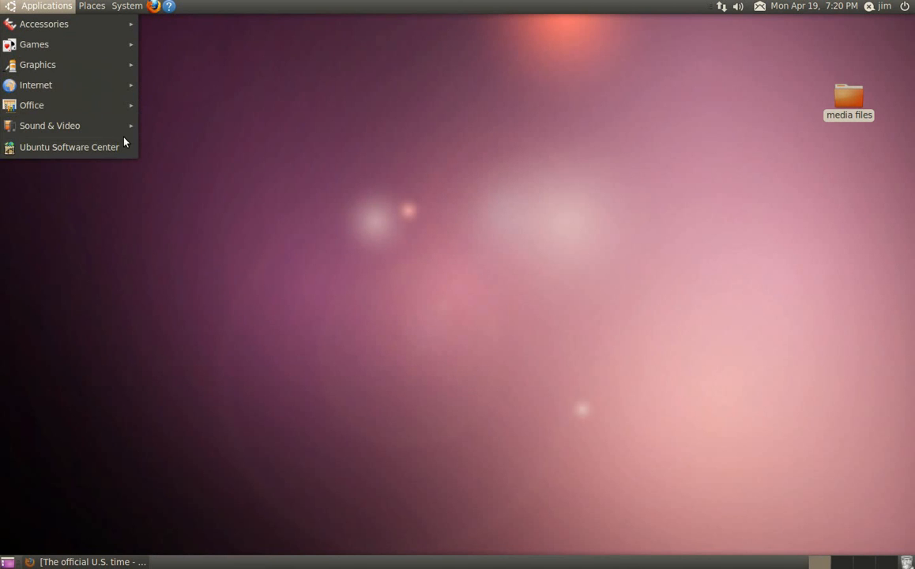
{"action": "left_click", "coordinate": [70, 147]}
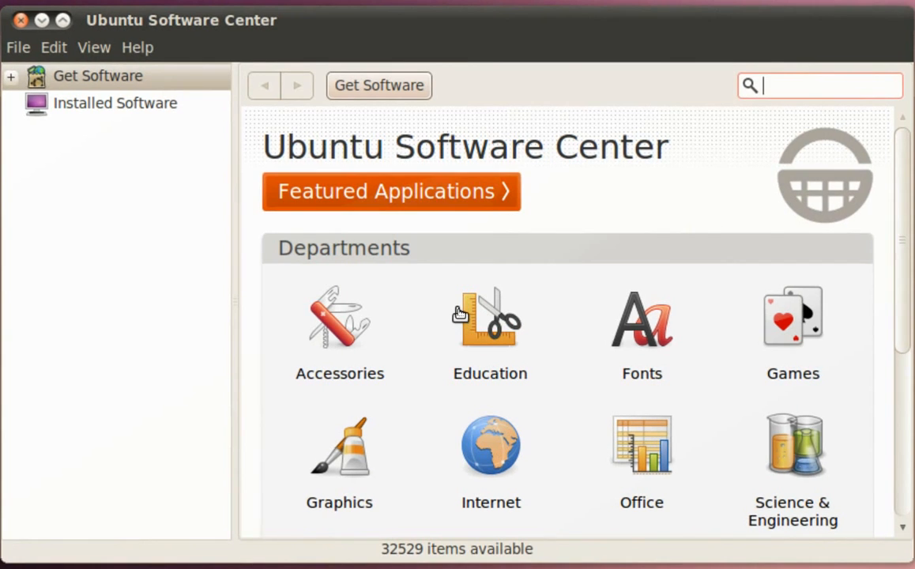
{"action": "mouse_move", "coordinate": [781, 64]}
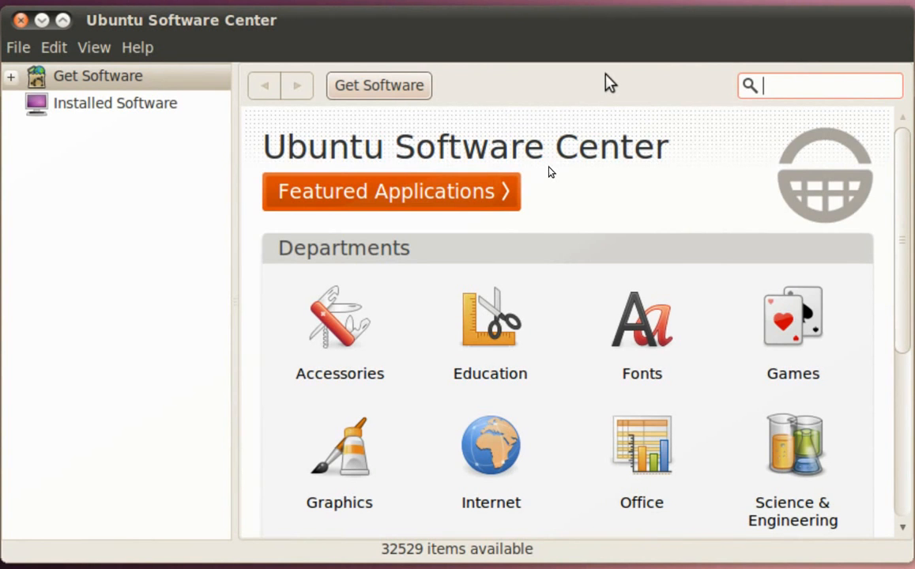
{"action": "type", "text": "ubuu"}
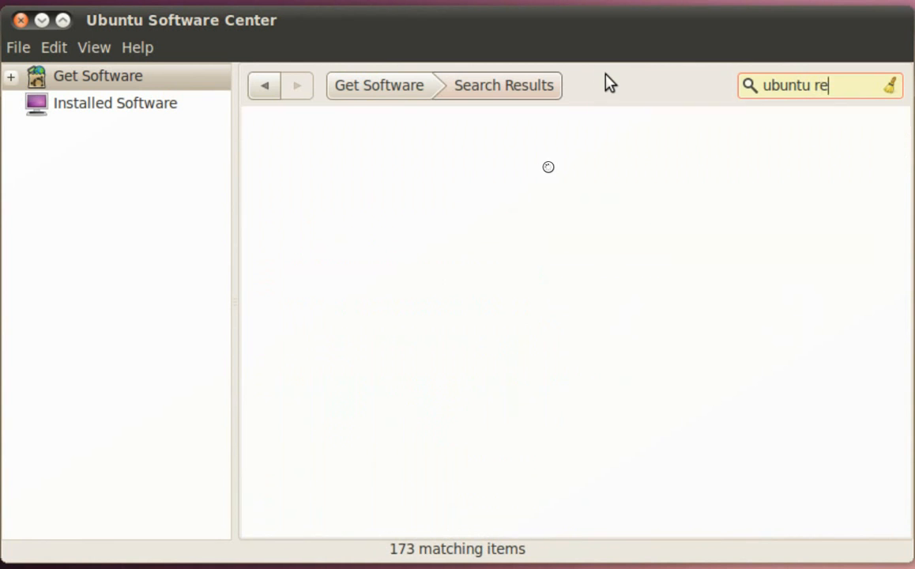
{"action": "type", "text": "stricted"}
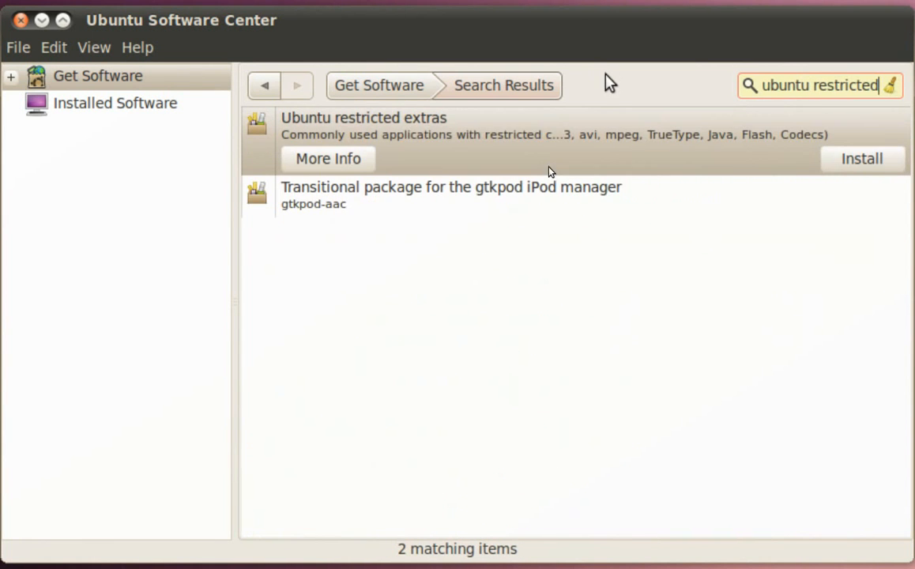
{"action": "mouse_move", "coordinate": [367, 154]}
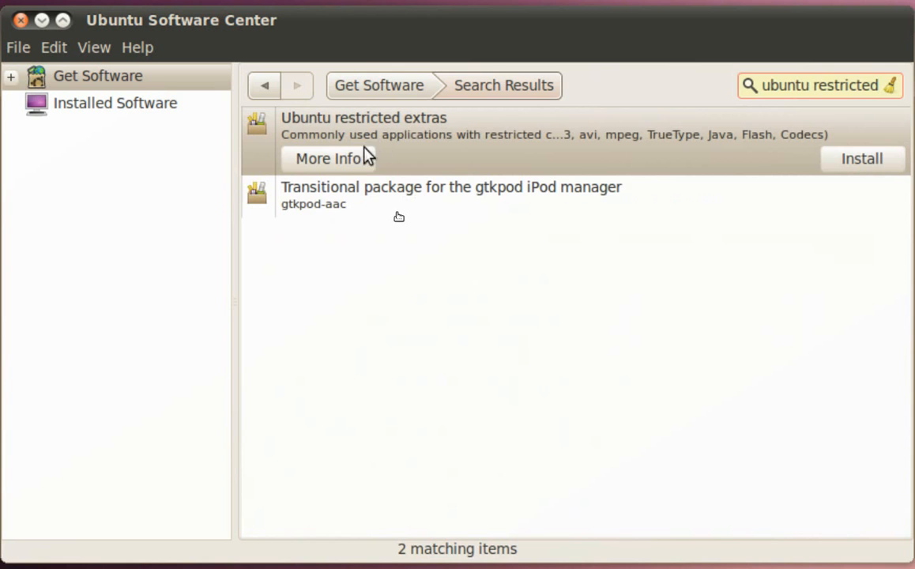
Install Ubuntu restricted extras from its details page, authenticating with the password
{"action": "left_click", "coordinate": [327, 158]}
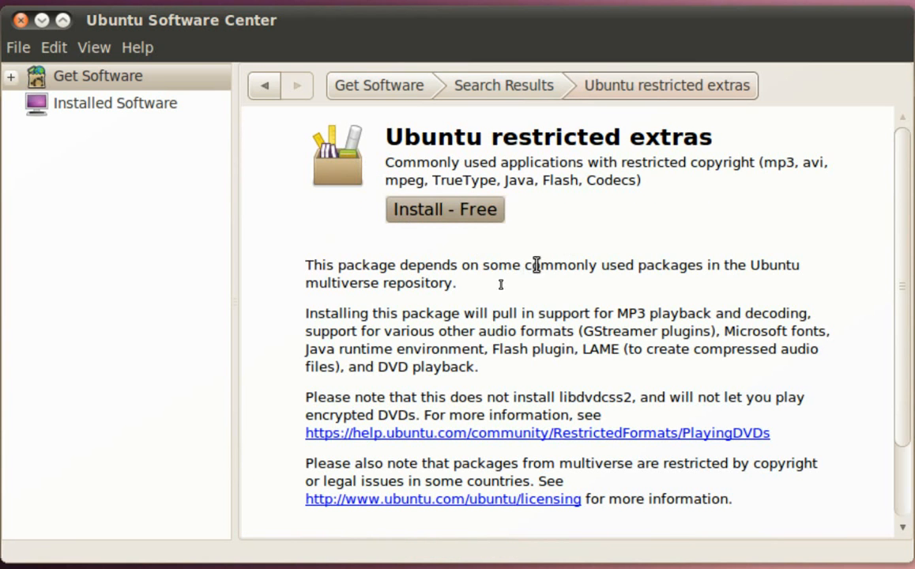
{"action": "mouse_move", "coordinate": [848, 365]}
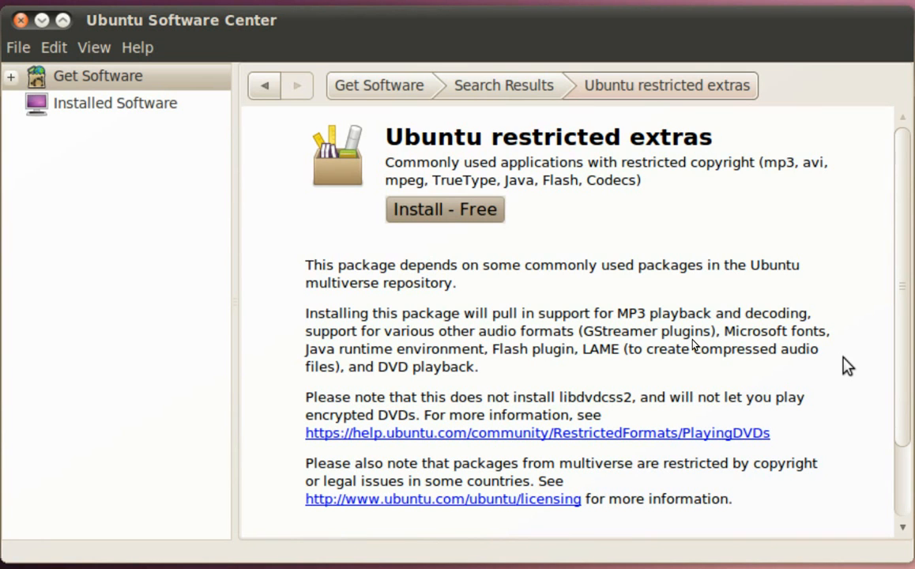
{"action": "left_click", "coordinate": [445, 208]}
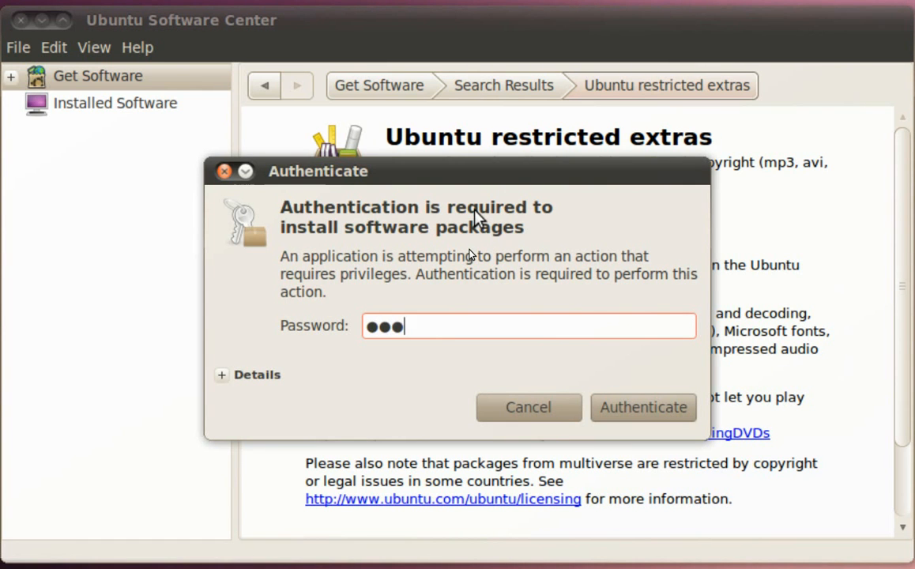
{"action": "left_click", "coordinate": [643, 407]}
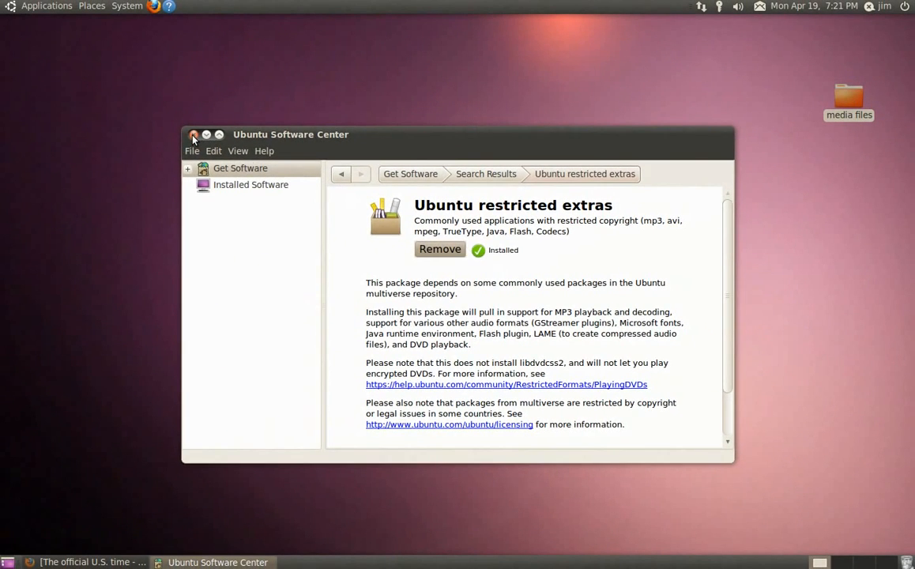
Restart Firefox so the time.gov clock and YouTube video play, then return to the desktop
{"action": "left_click", "coordinate": [194, 135]}
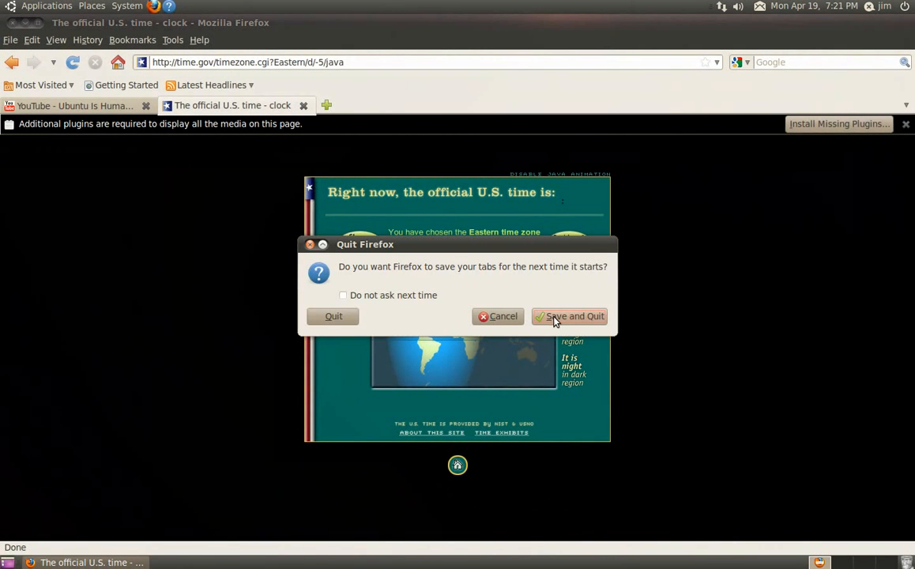
{"action": "left_click", "coordinate": [569, 317]}
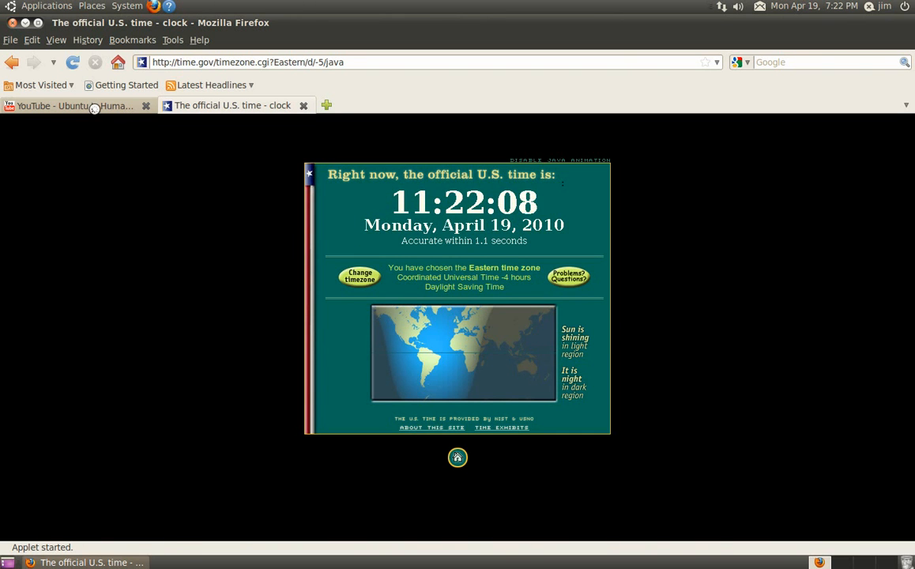
{"action": "left_click", "coordinate": [75, 105]}
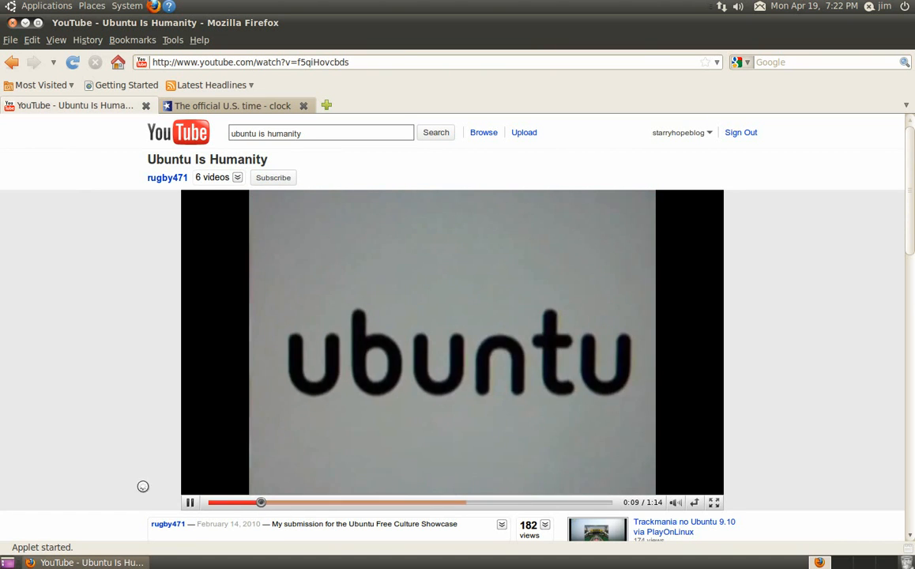
{"action": "left_click", "coordinate": [190, 502]}
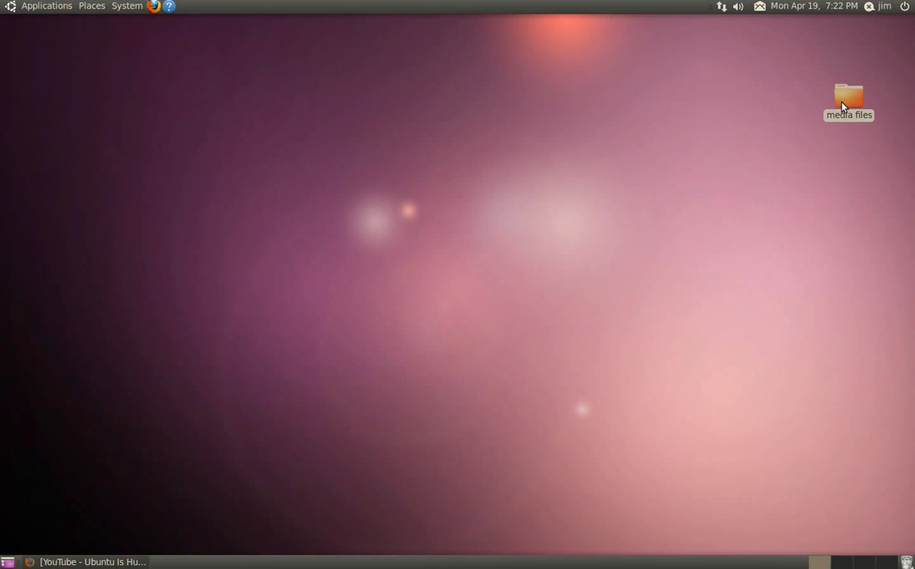
Play the tekzilla MP4 video from the media files folder
{"action": "double_click", "coordinate": [848, 97]}
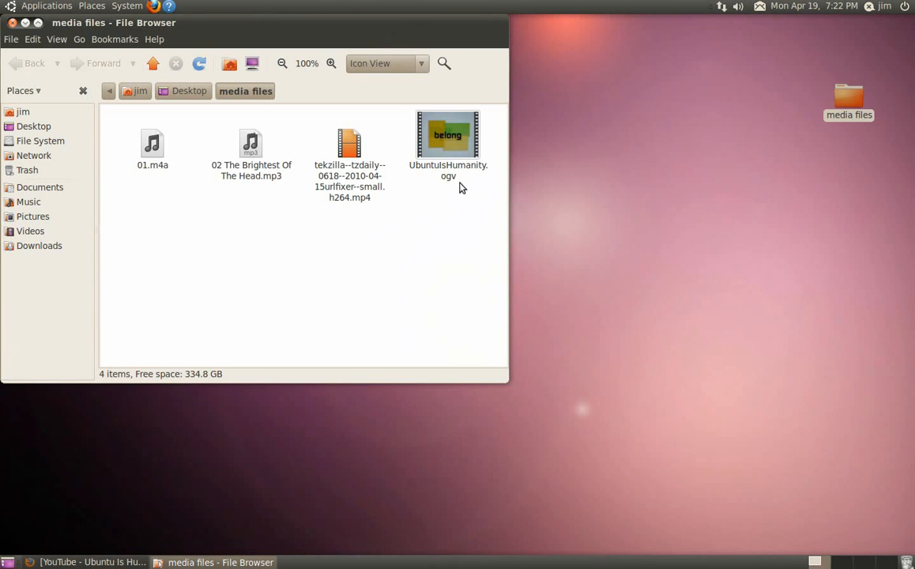
{"action": "double_click", "coordinate": [349, 144]}
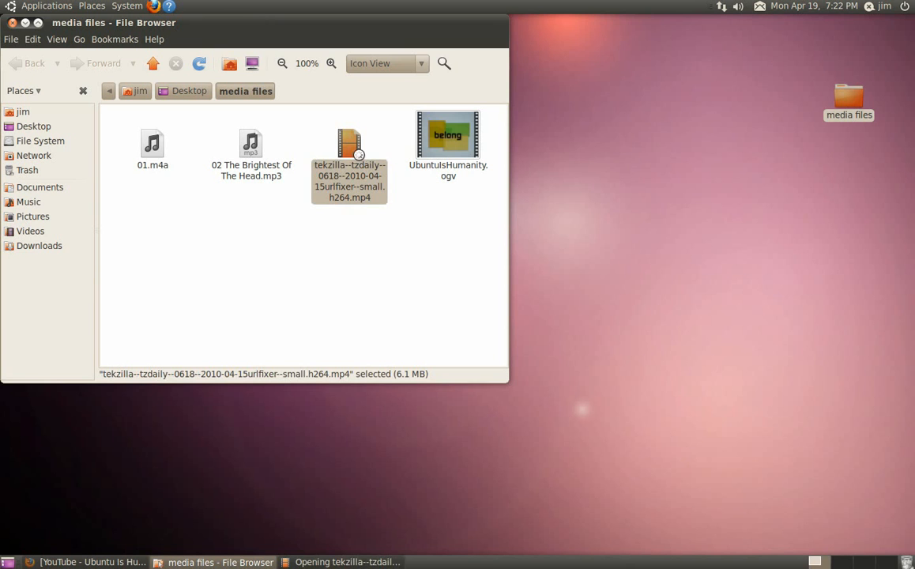
{"action": "double_click", "coordinate": [349, 146]}
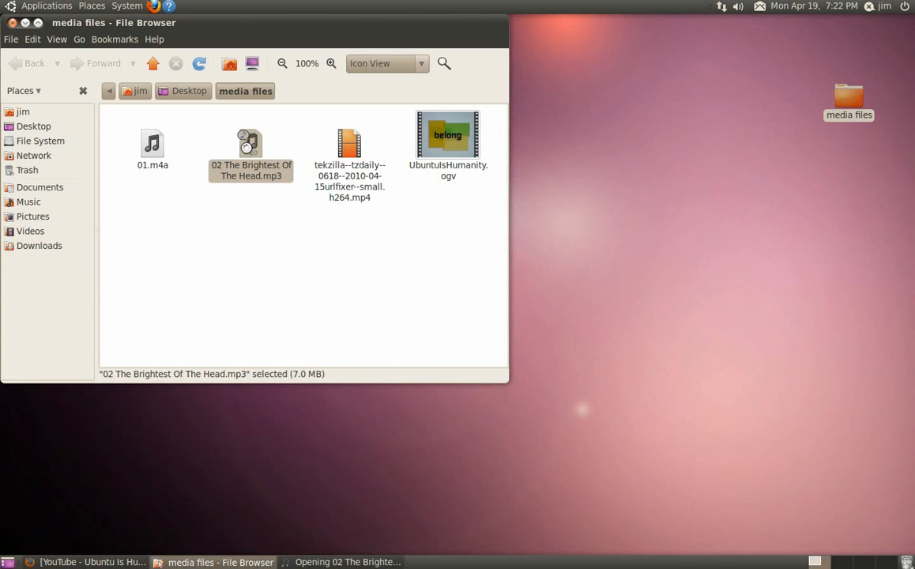
Play the MP3 and 01.m4a audio files, then close the folder
{"action": "double_click", "coordinate": [250, 144]}
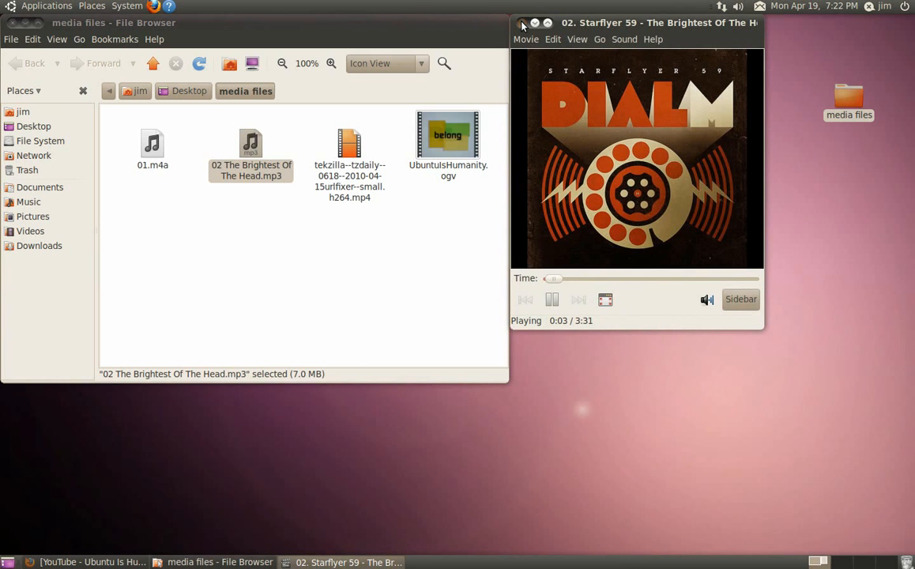
{"action": "left_click", "coordinate": [520, 22]}
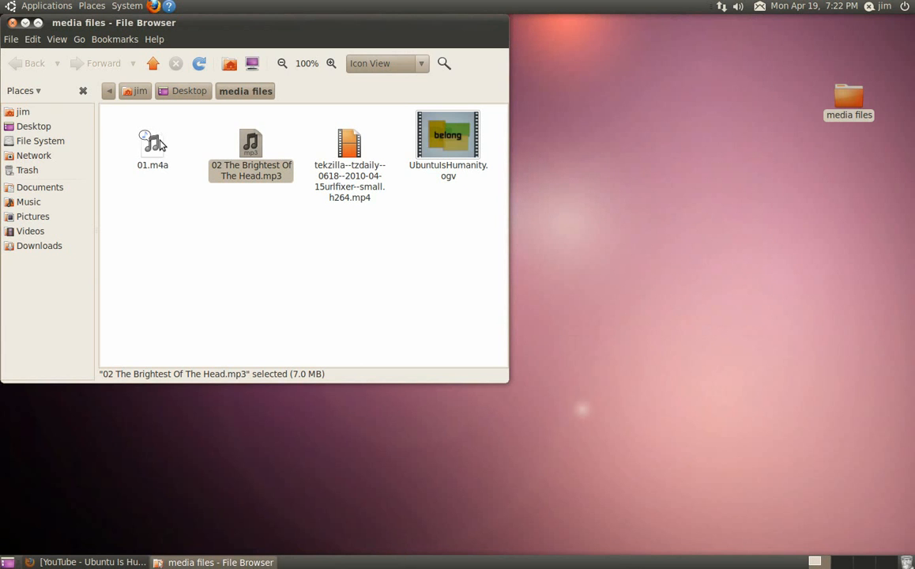
{"action": "double_click", "coordinate": [152, 144]}
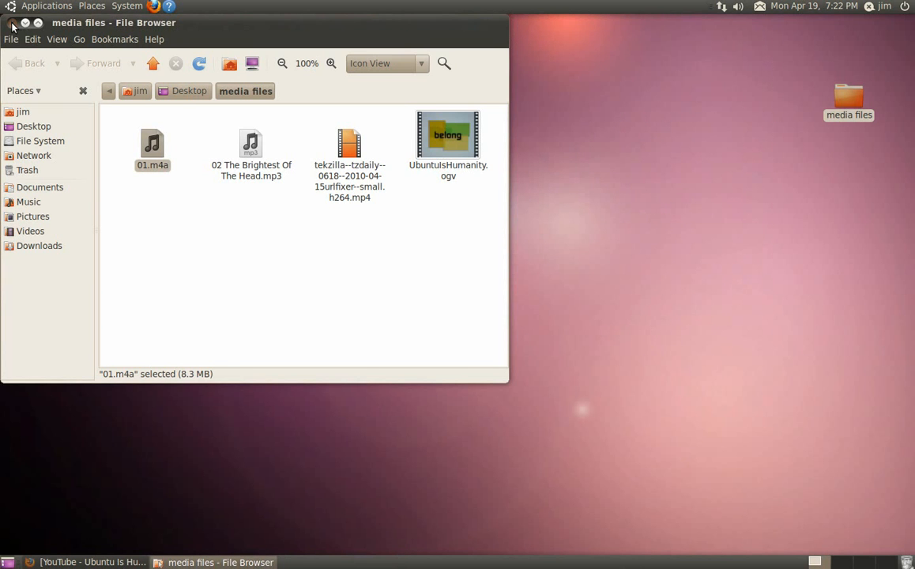
{"action": "left_click", "coordinate": [11, 22]}
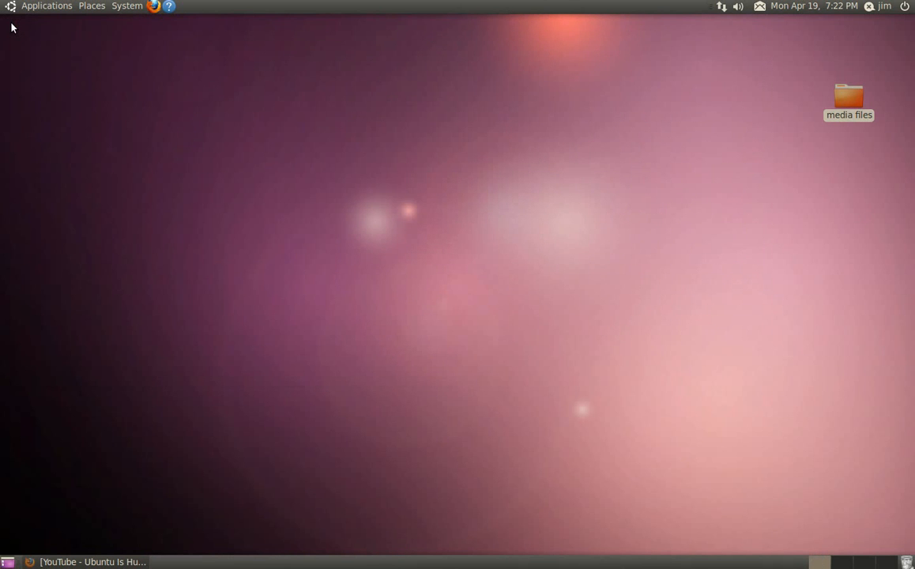